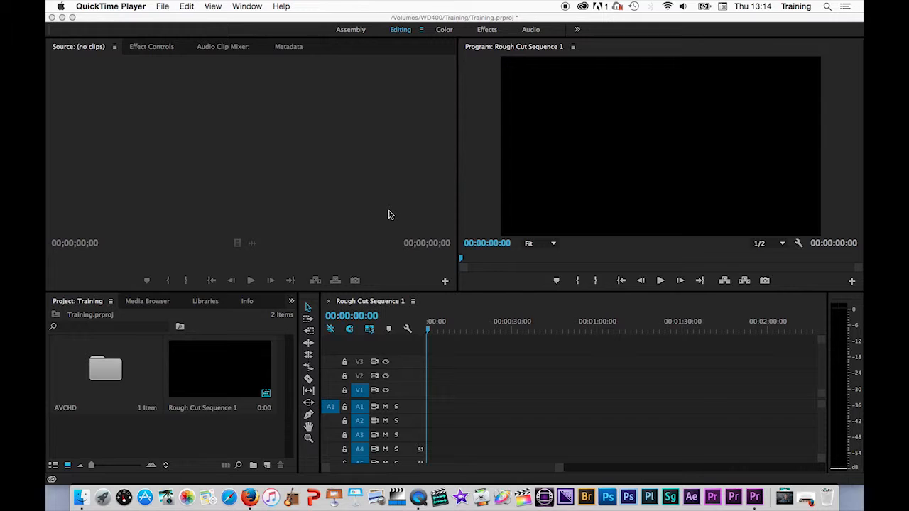
mouse_move(282, 381)
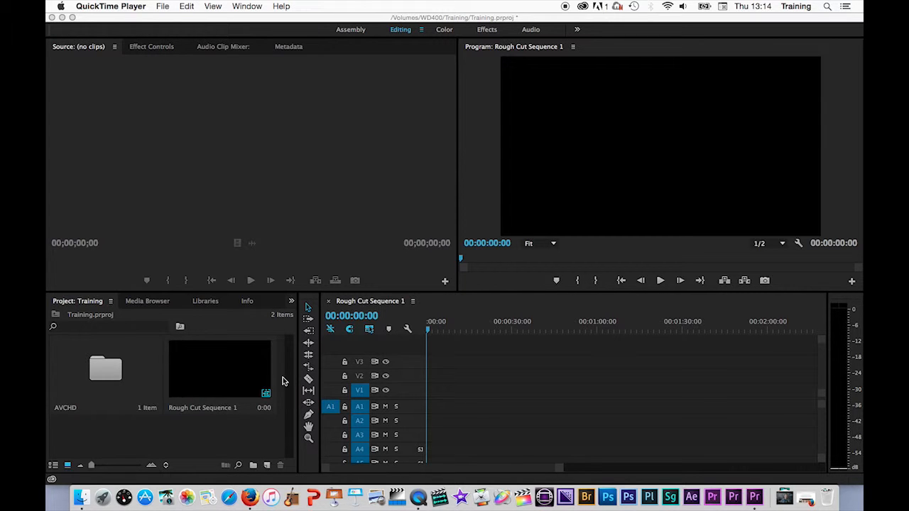
mouse_move(84, 396)
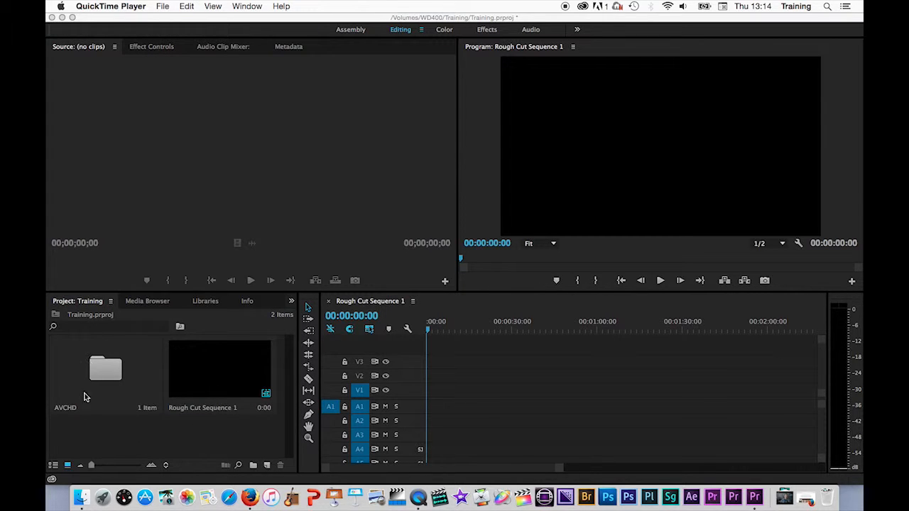
mouse_move(140, 359)
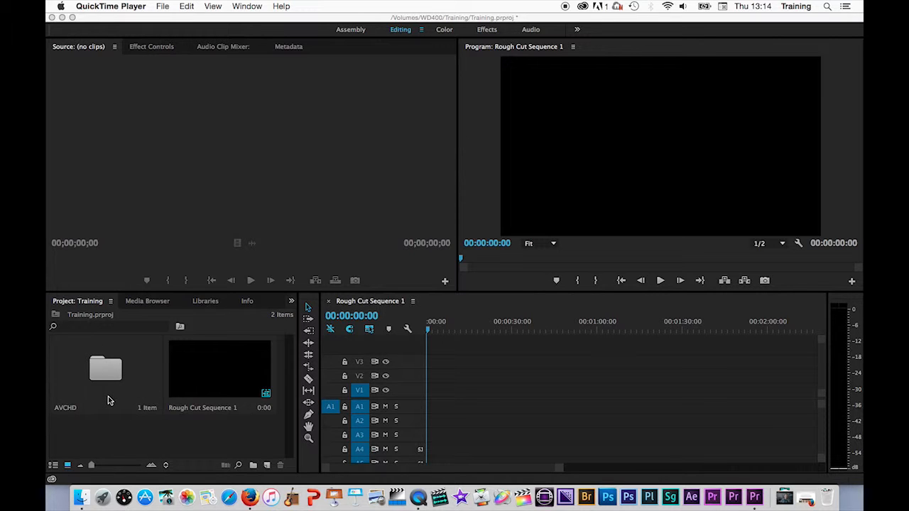
mouse_move(284, 376)
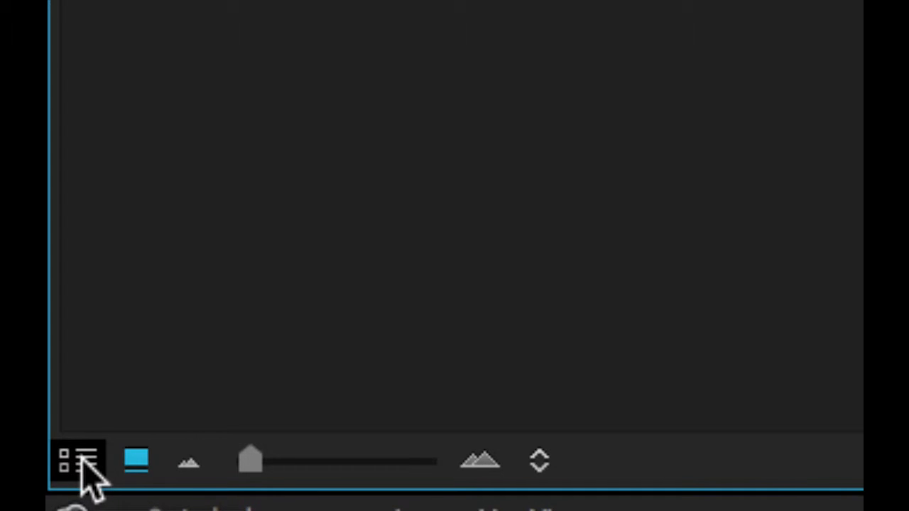
- Switch the Project panel to List View showing frame rate, duration and video info columns
click(78, 459)
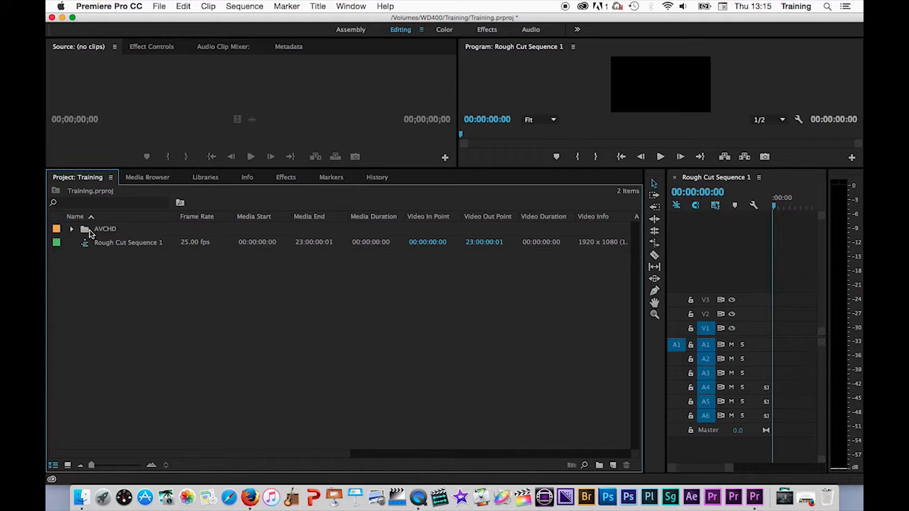
- Expand the AVCHD and STREAM folders and scroll through the 111 MTS clips
click(71, 228)
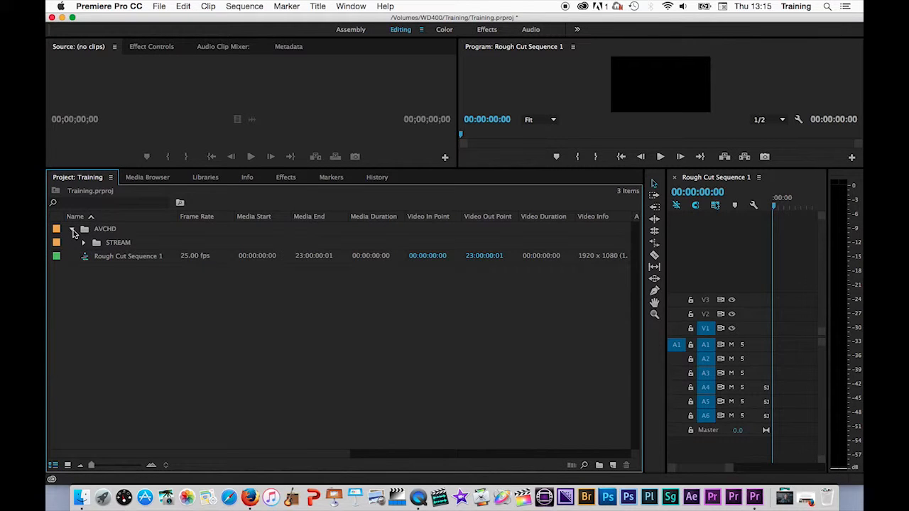
click(72, 229)
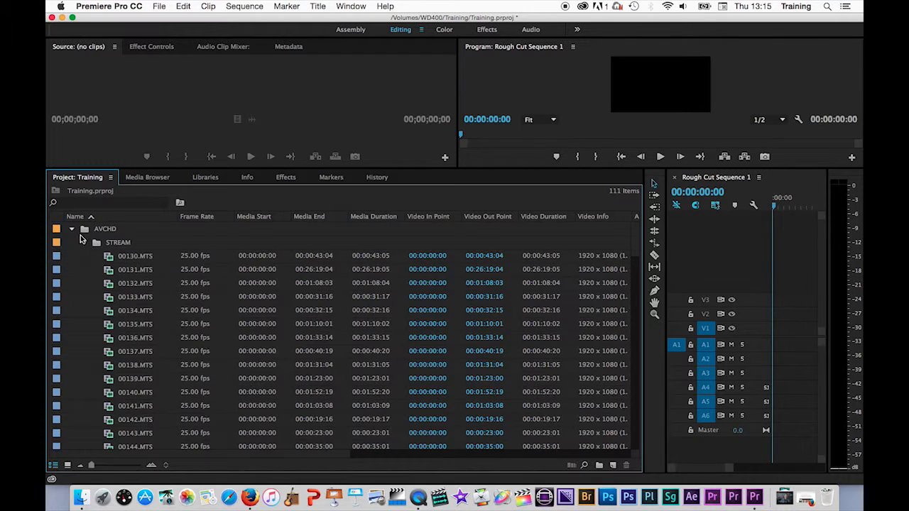
click(84, 242)
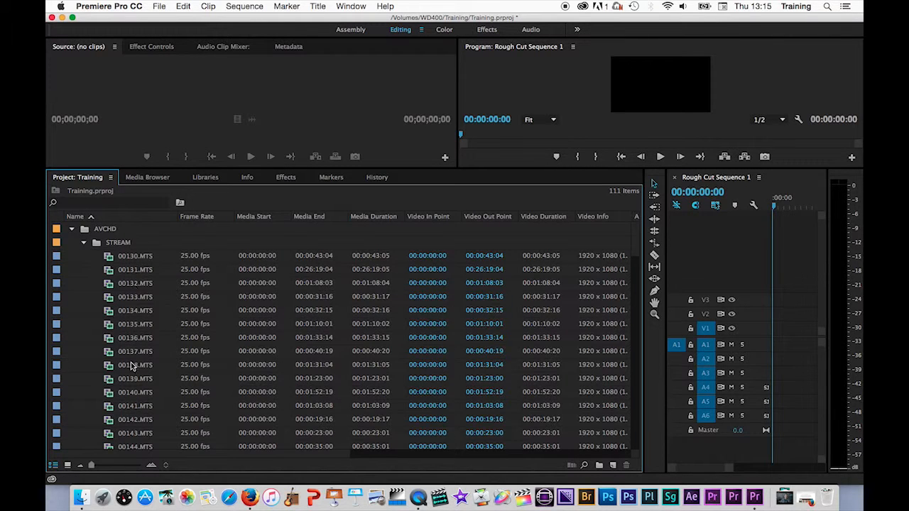
click(71, 229)
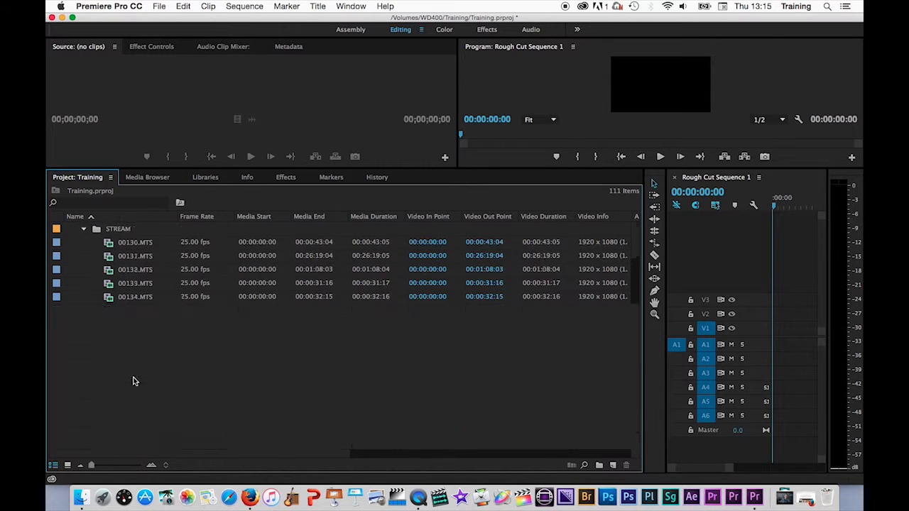
scroll(down, 3)
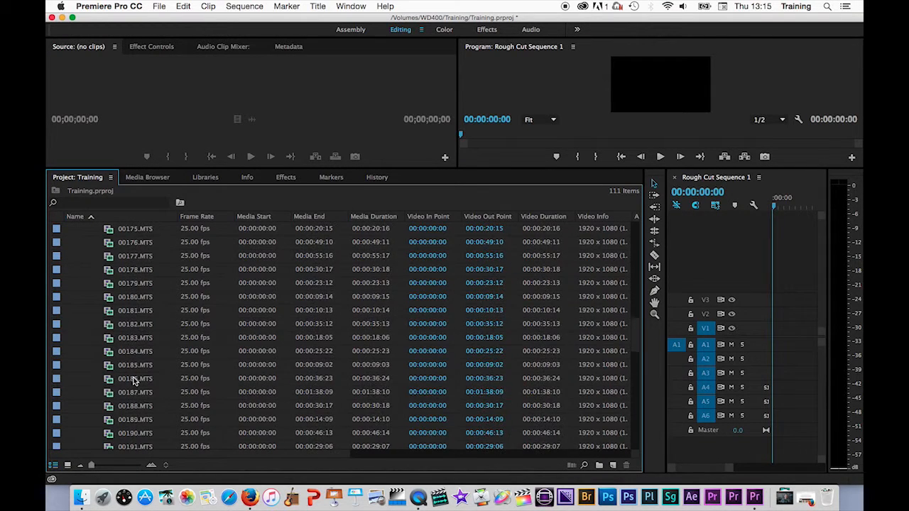
scroll(down, 3)
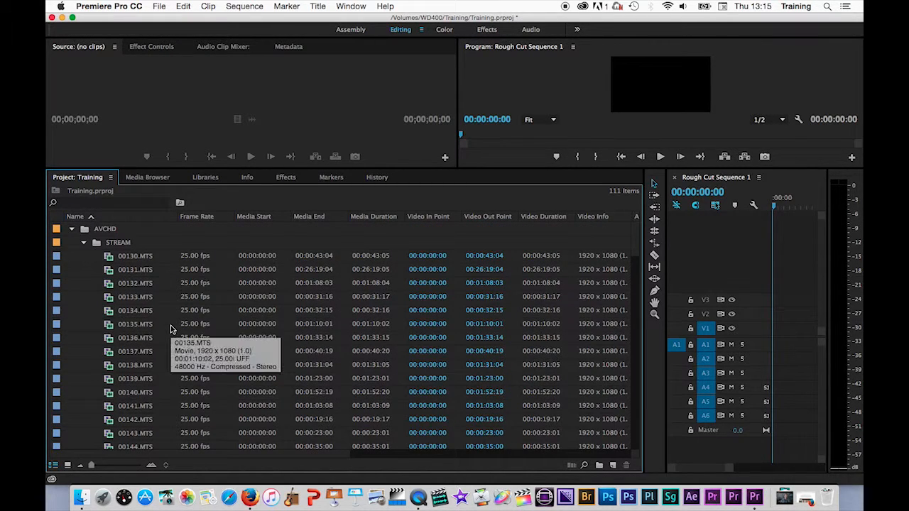
mouse_move(511, 302)
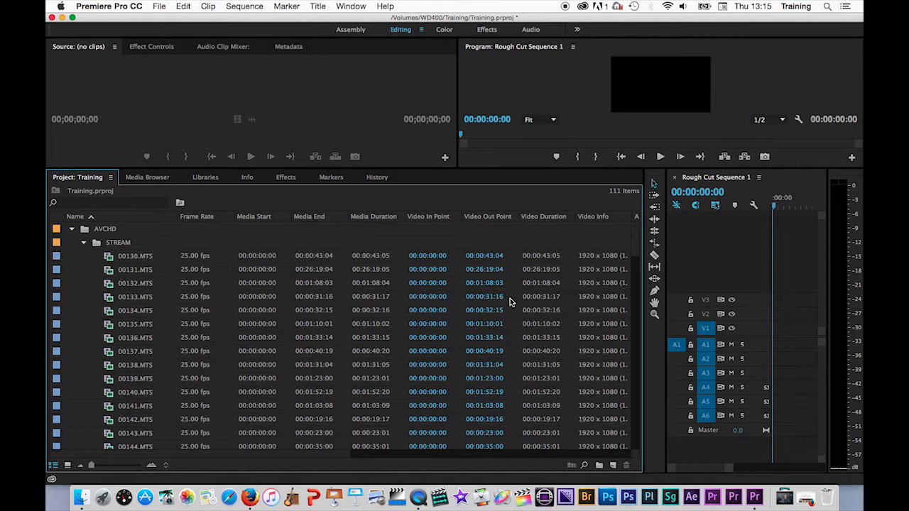
mouse_move(522, 330)
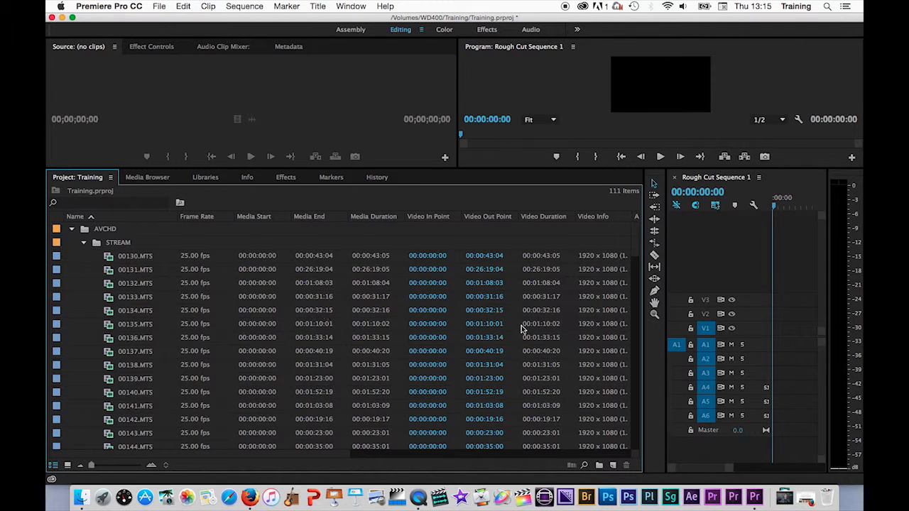
mouse_move(376, 405)
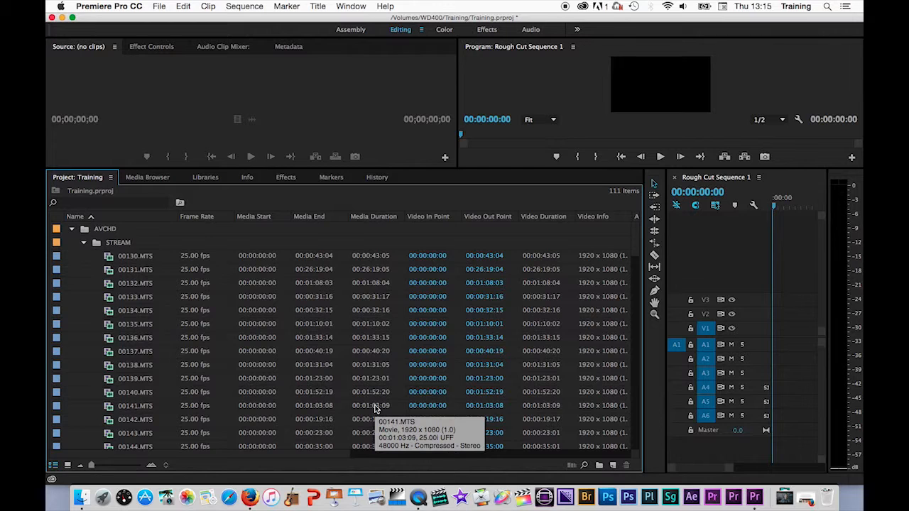
mouse_move(371, 318)
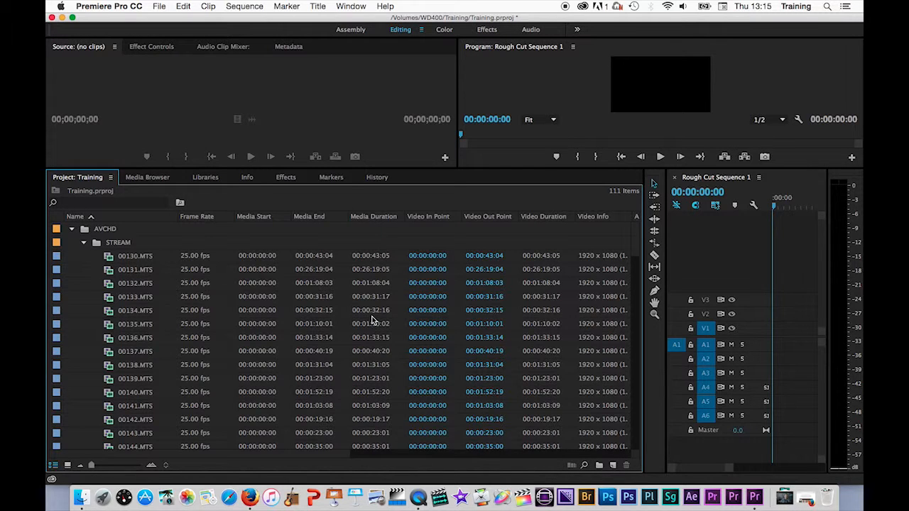
mouse_move(330, 256)
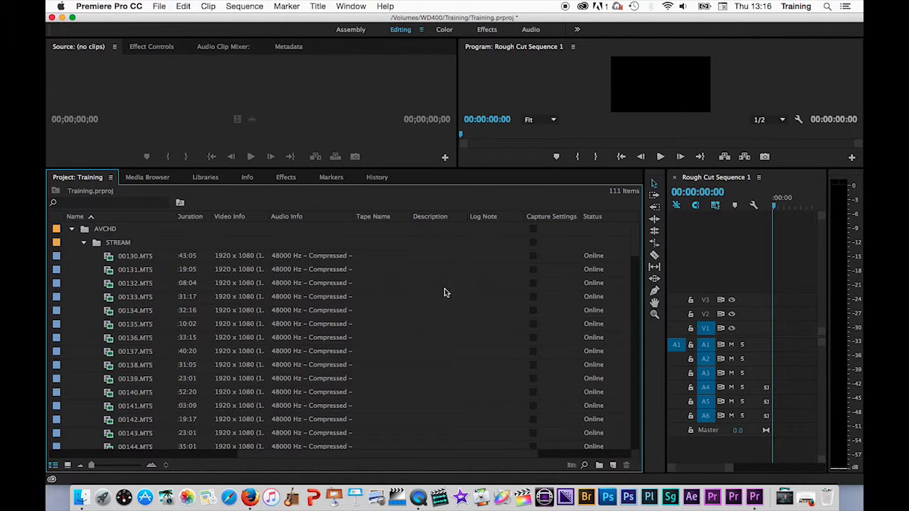
mouse_move(448, 274)
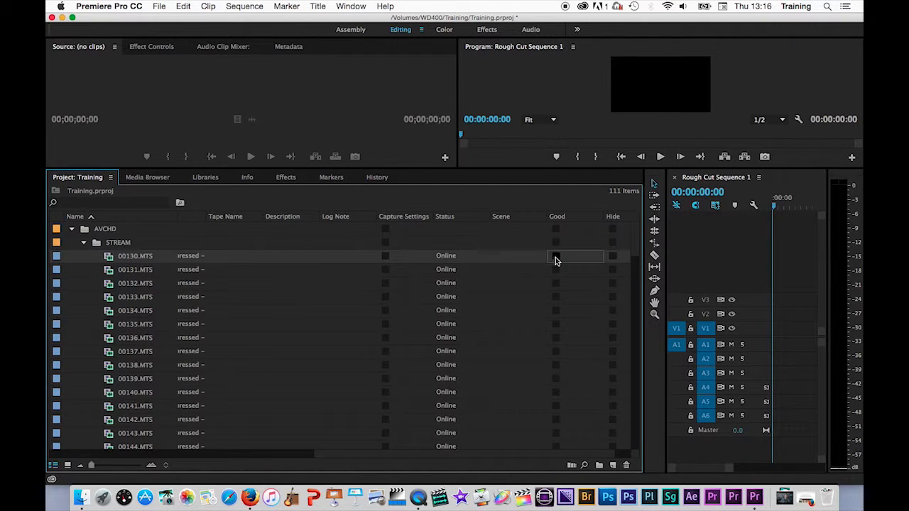
- Tick the Good checkbox on the 00130.MTS row
click(536, 256)
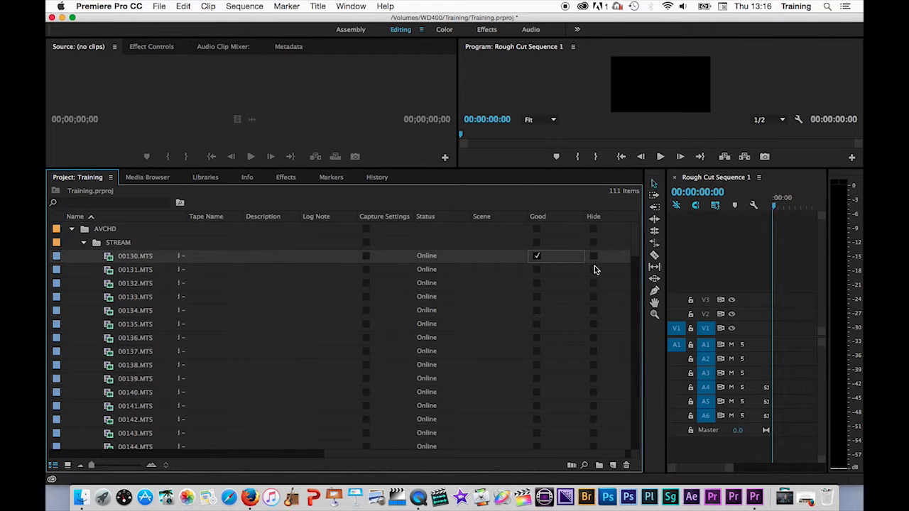
mouse_move(537, 306)
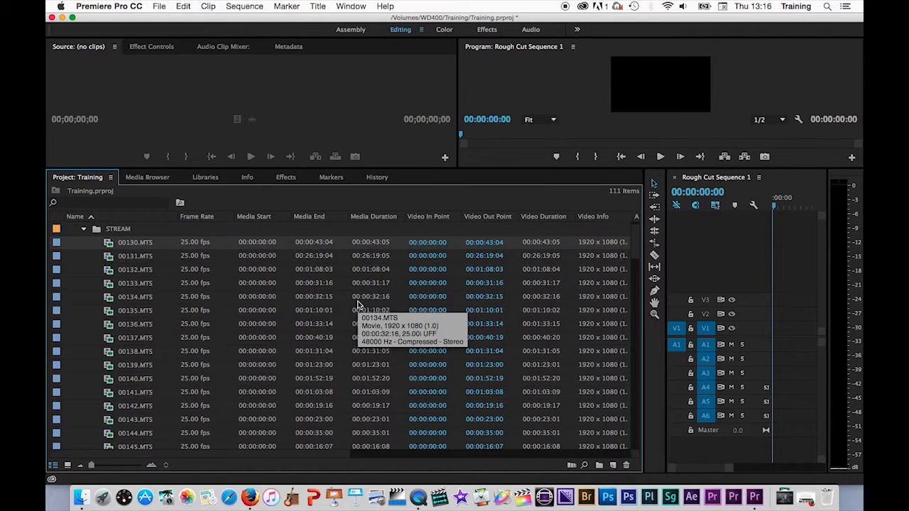
mouse_move(418, 225)
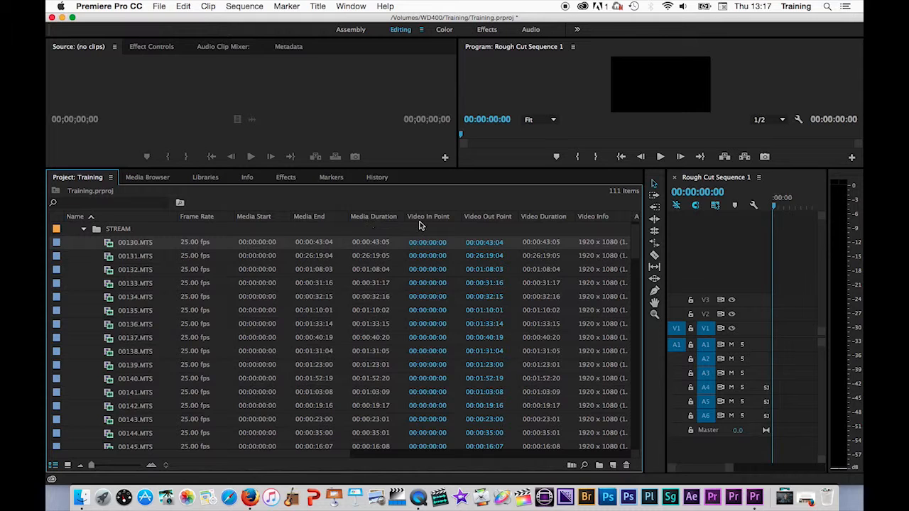
- Sort the clips by Name descending so 00237.MTS is listed first
click(372, 216)
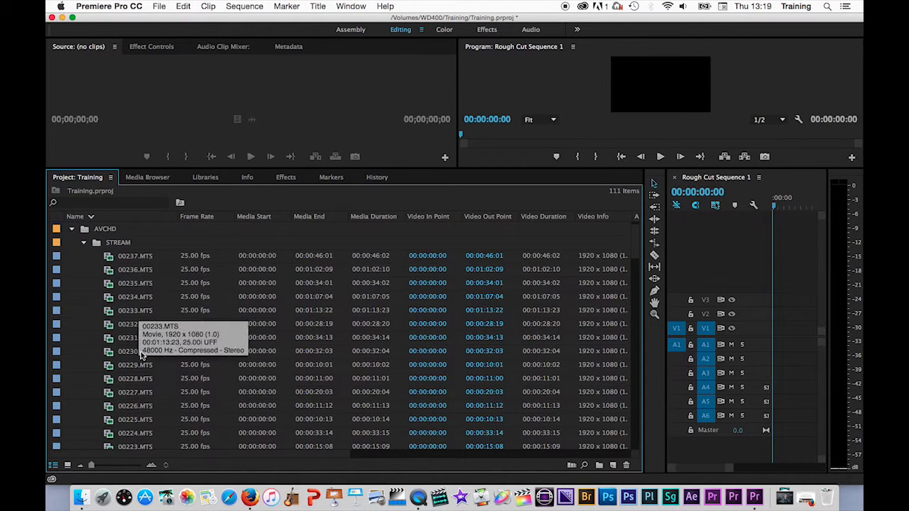
mouse_move(142, 351)
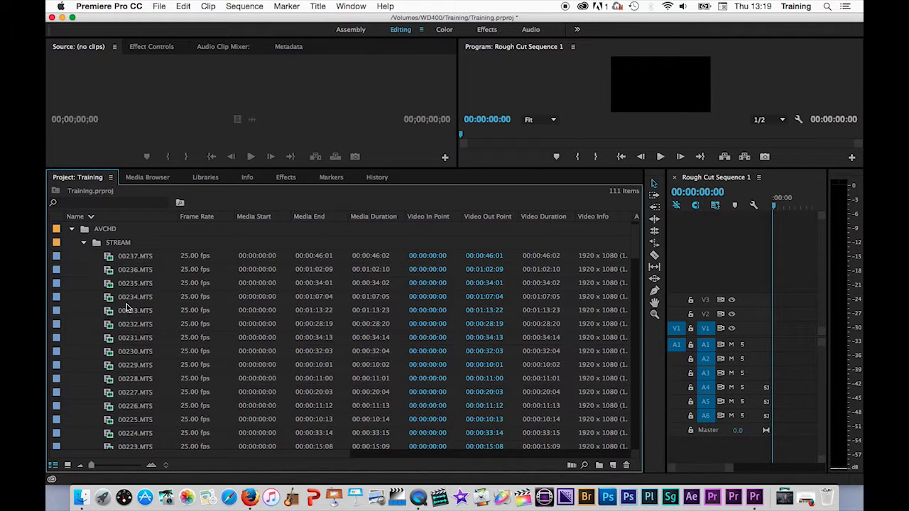
mouse_move(130, 331)
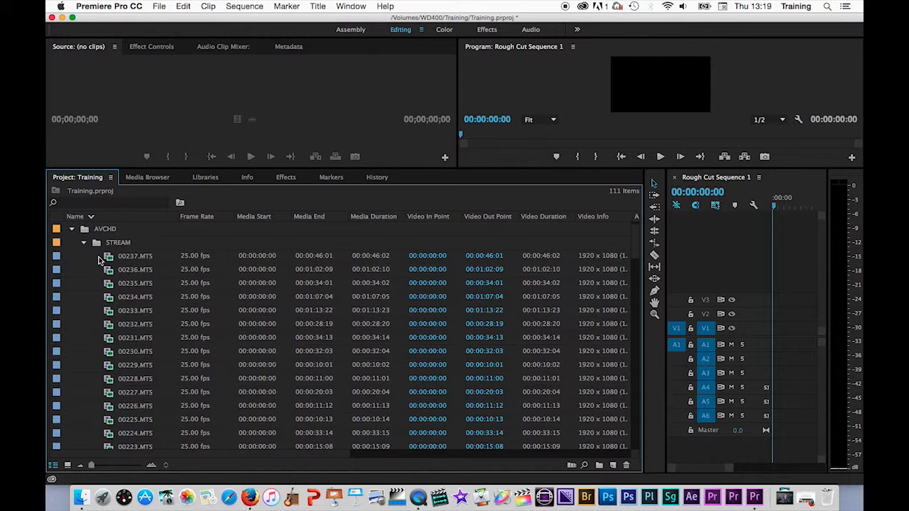
- Open the STREAM folder in its own window as thumbnails and scroll to 00189.MTS
double_click(117, 242)
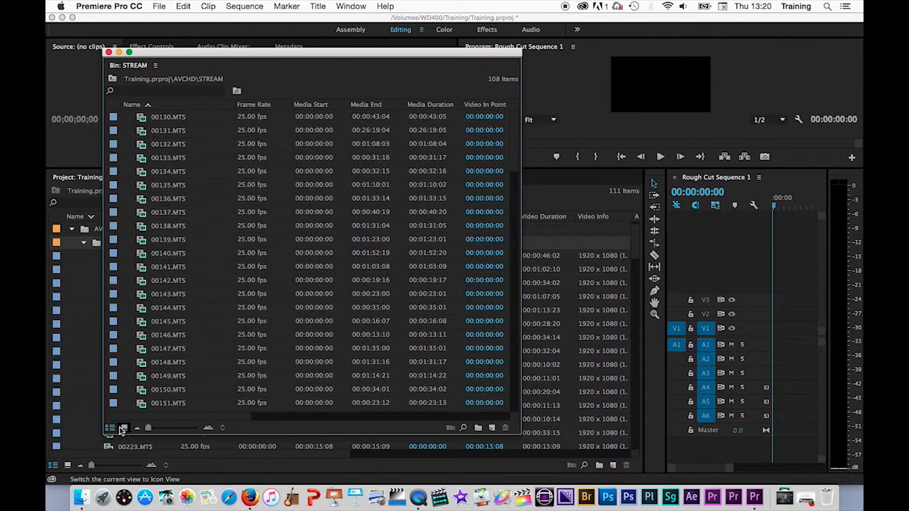
click(124, 427)
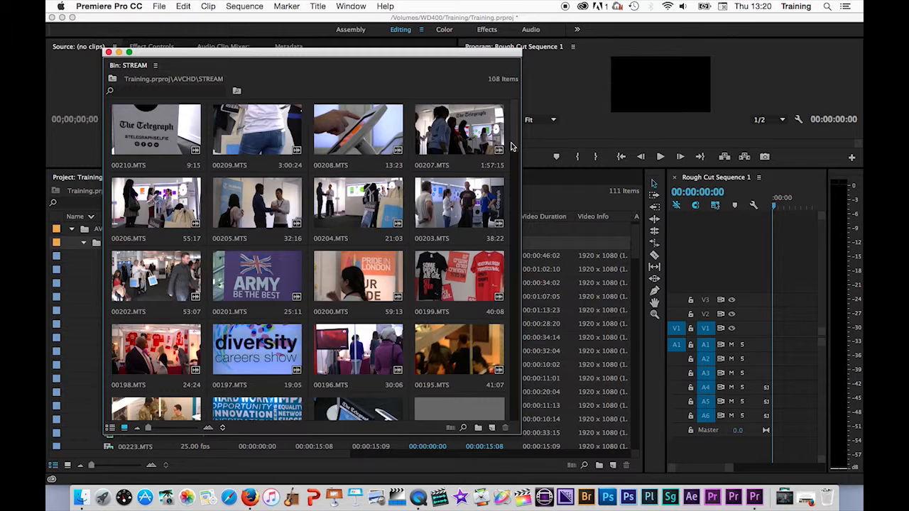
scroll(down, 3)
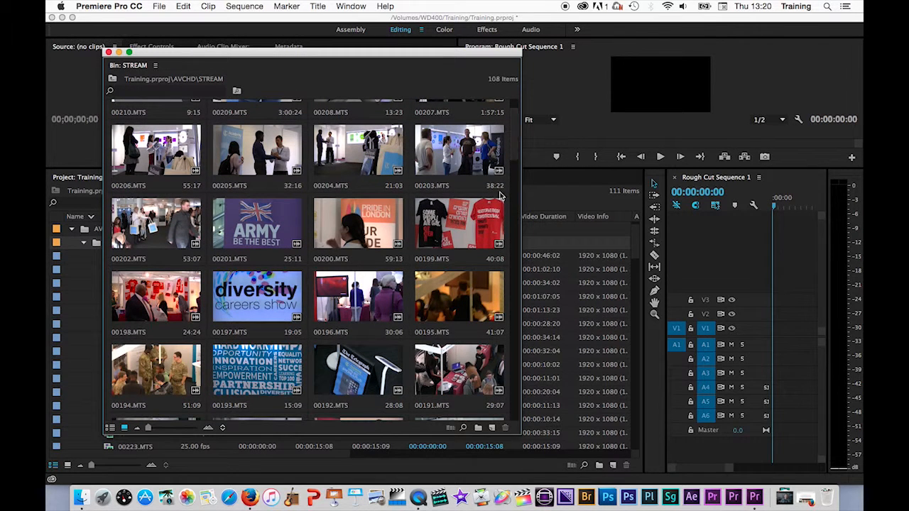
mouse_move(398, 269)
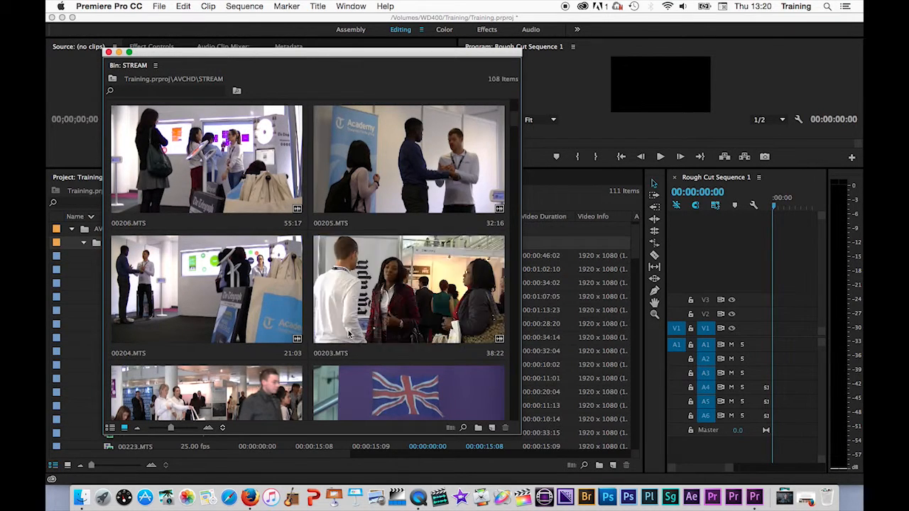
scroll(down, 3)
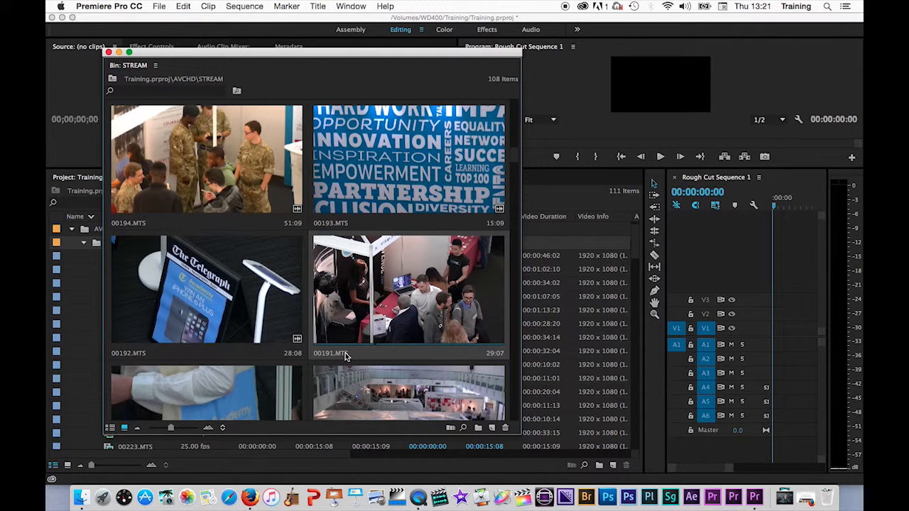
scroll(down, 3)
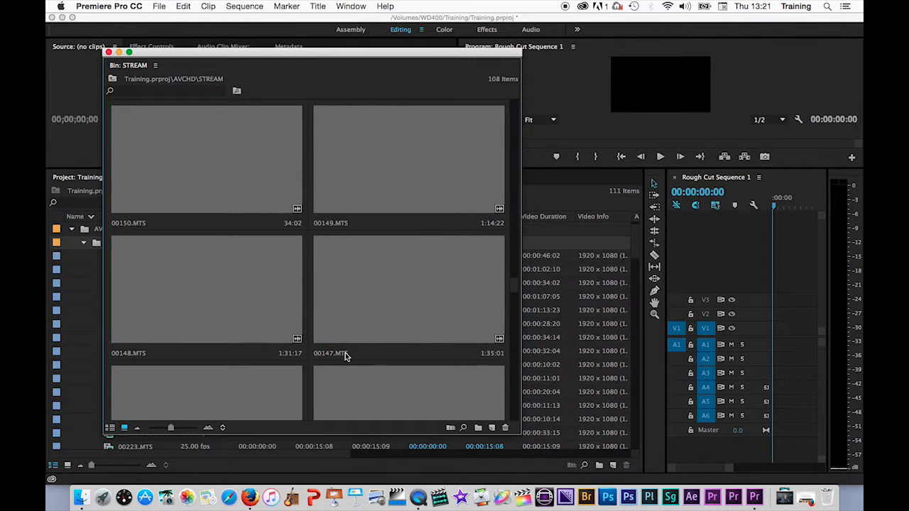
scroll(down, 3)
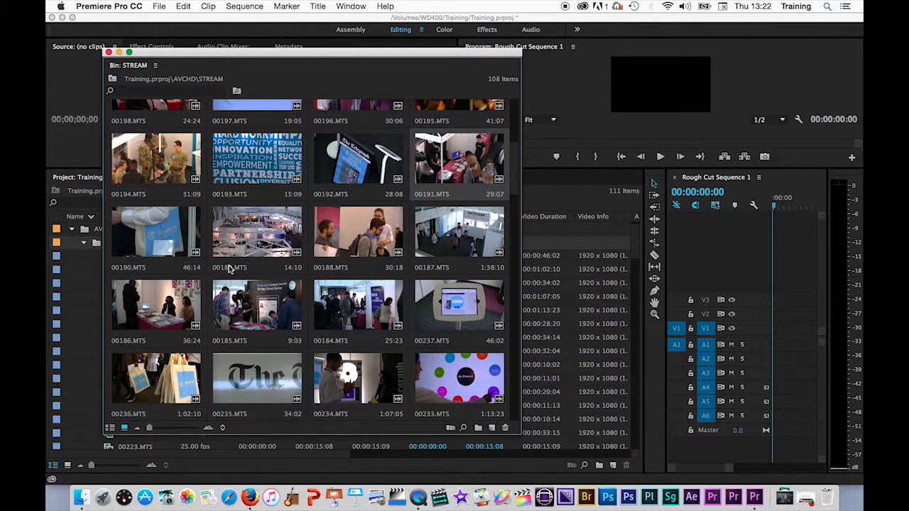
- Rename clip 00189.MTS to 'WS Hall'
click(256, 232)
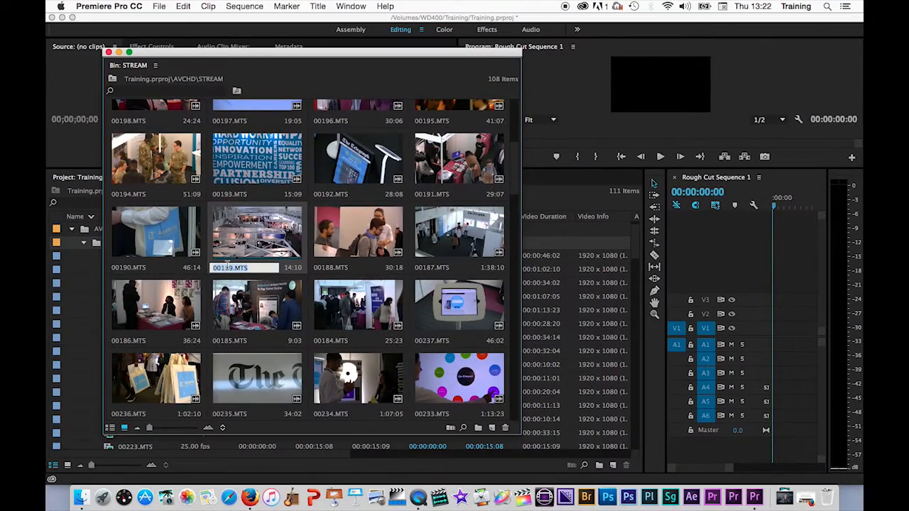
text(WS Hall)
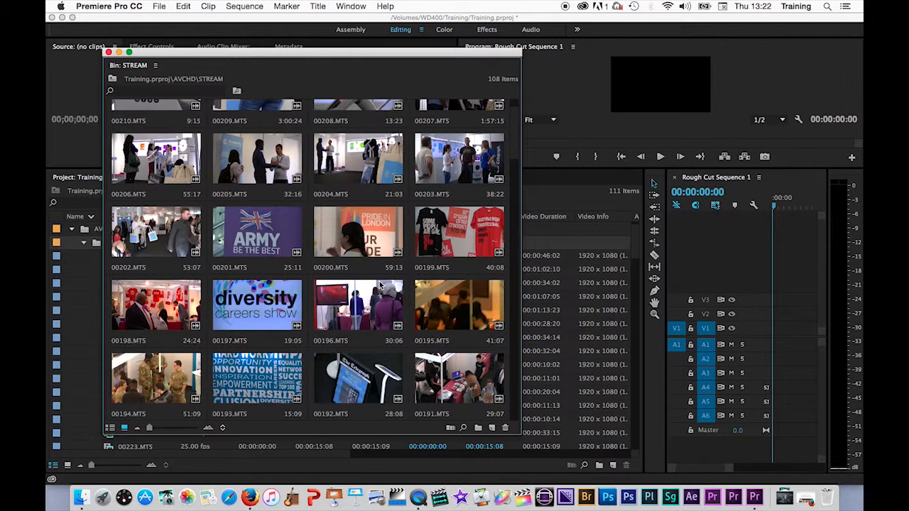
mouse_move(302, 305)
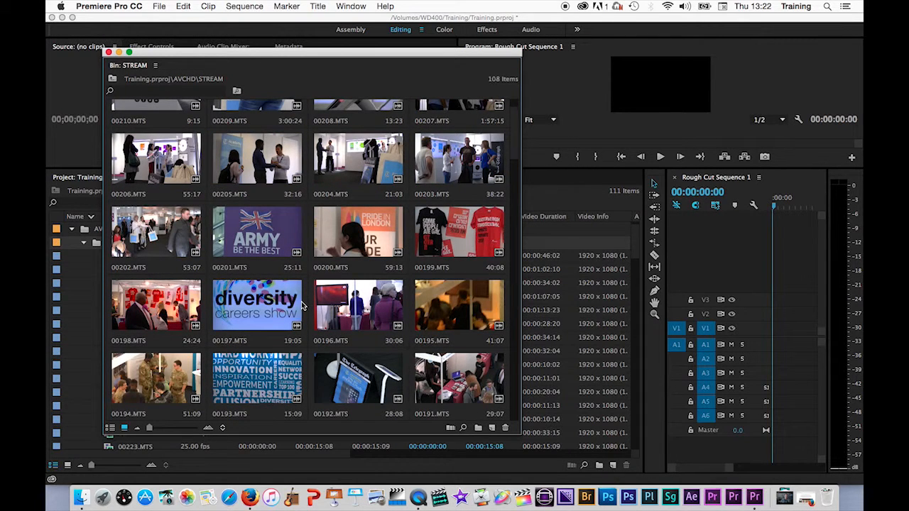
scroll(down, 3)
text(BBC LOgo)
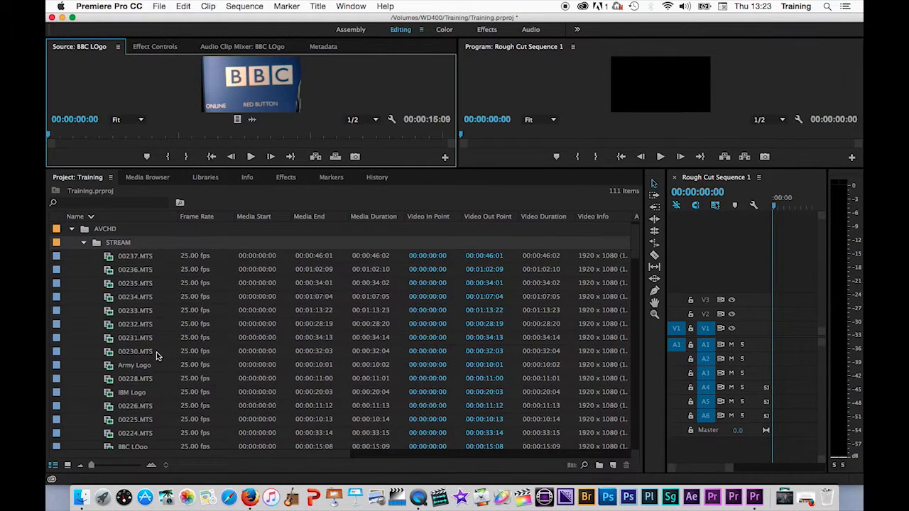
mouse_move(156, 350)
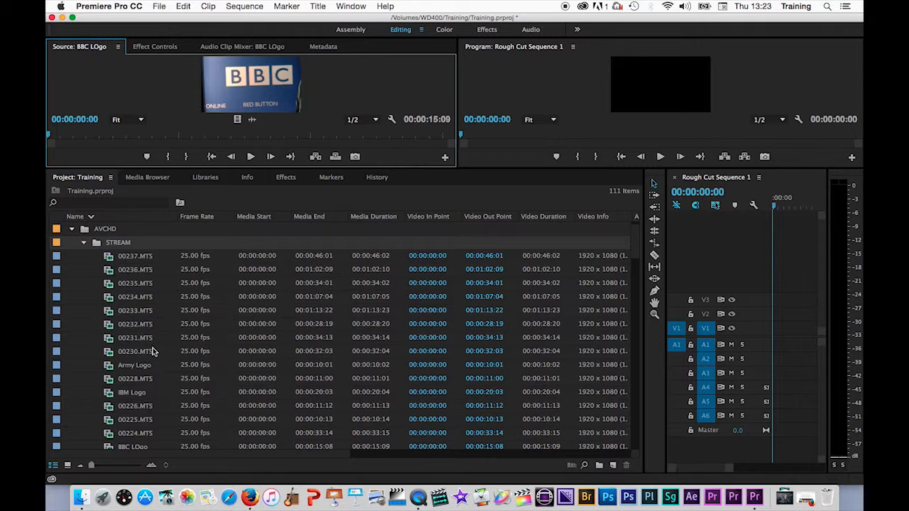
- Collapse the AVCHD folder so the project shows just two items
click(159, 6)
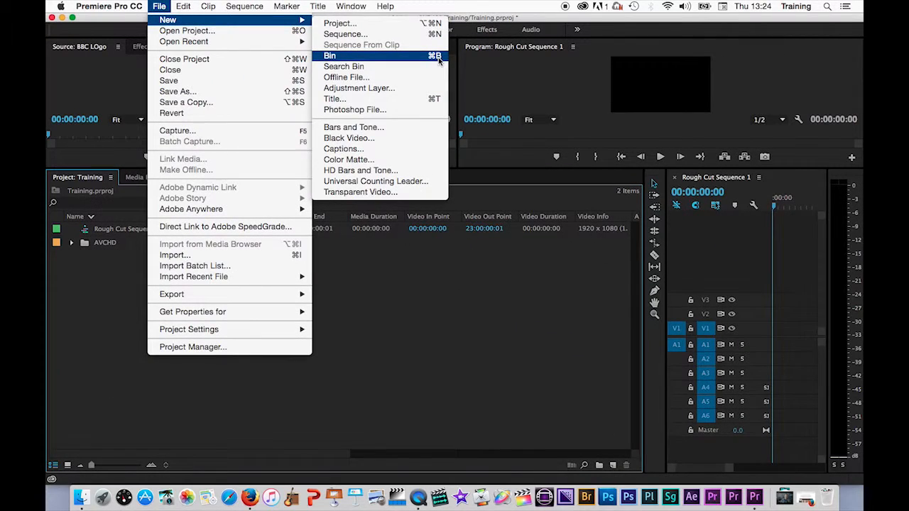
mouse_move(358, 335)
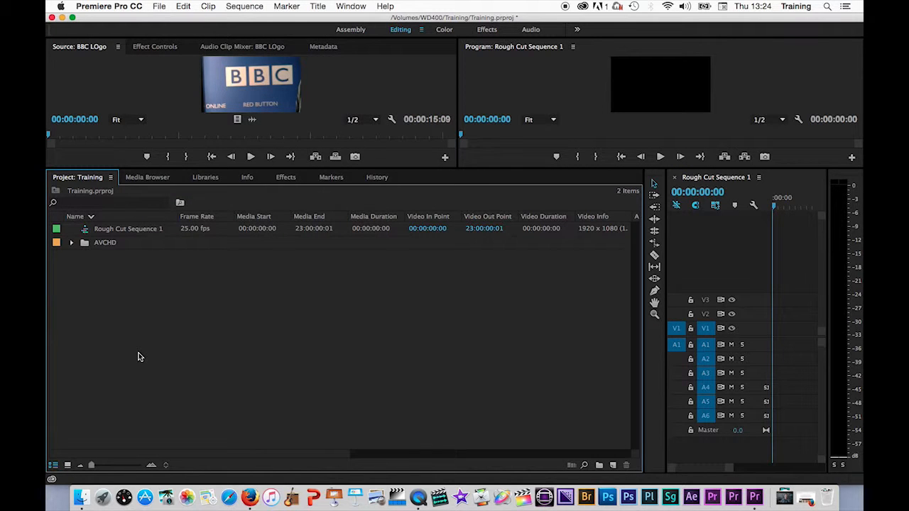
mouse_move(136, 330)
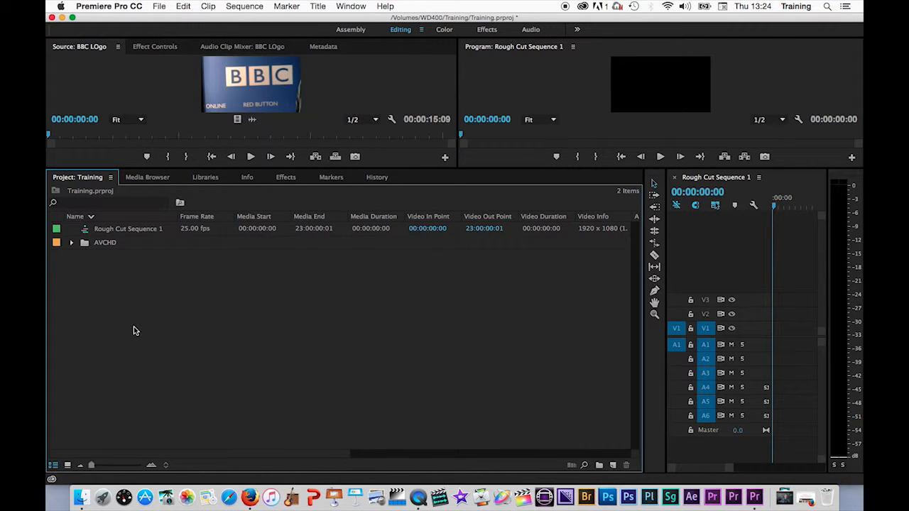
- Create a new bin in the project and name it 'Wide Shots'
right_click(135, 330)
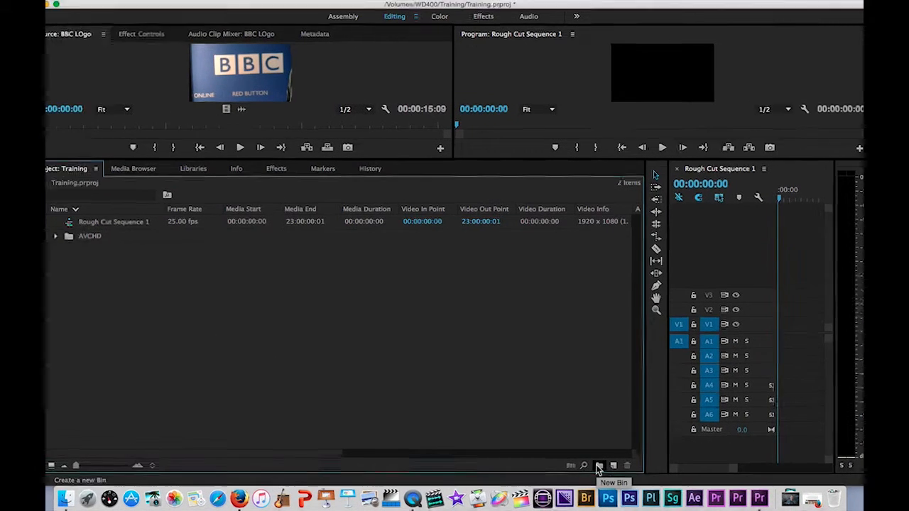
click(598, 465)
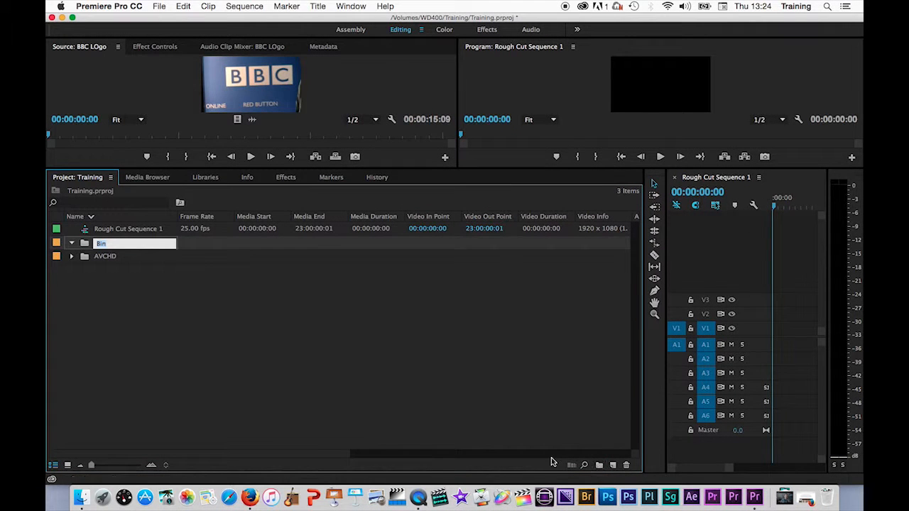
mouse_move(151, 293)
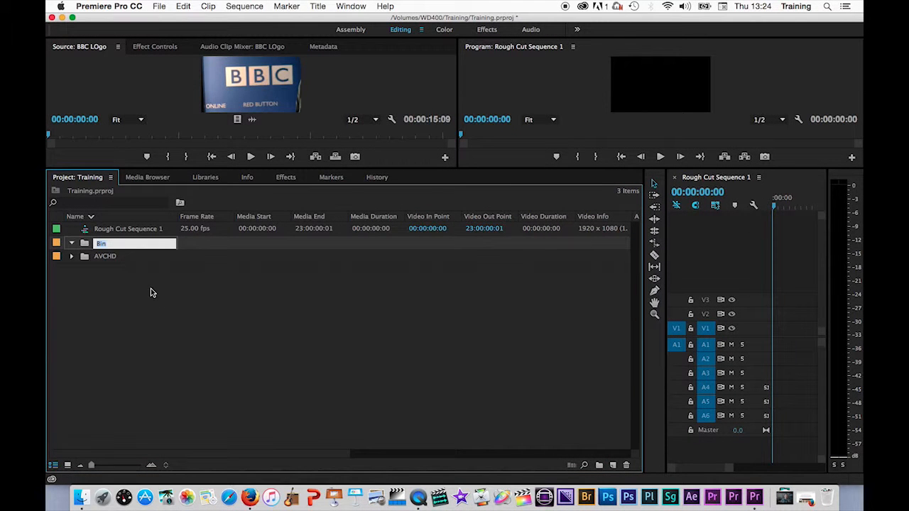
text(Wide Shots)
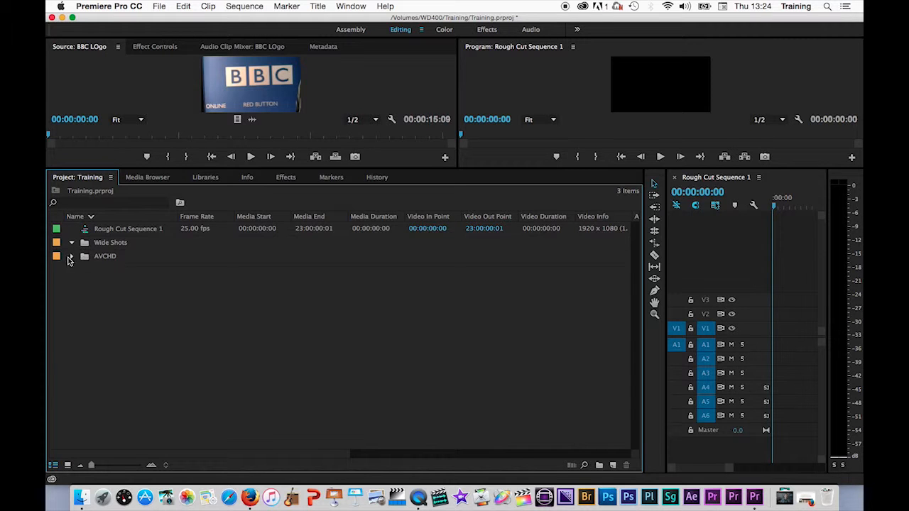
- Expand AVCHD and open the STREAM bin in its own window
click(71, 255)
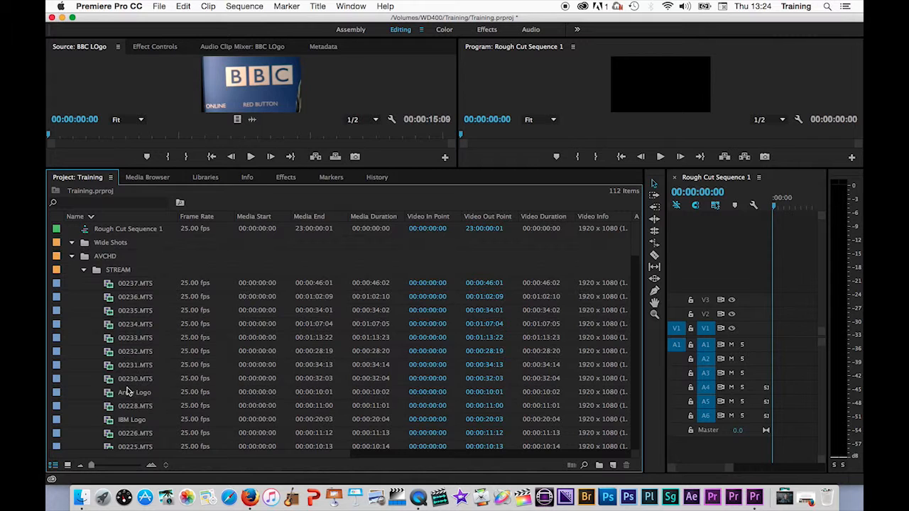
scroll(down, 3)
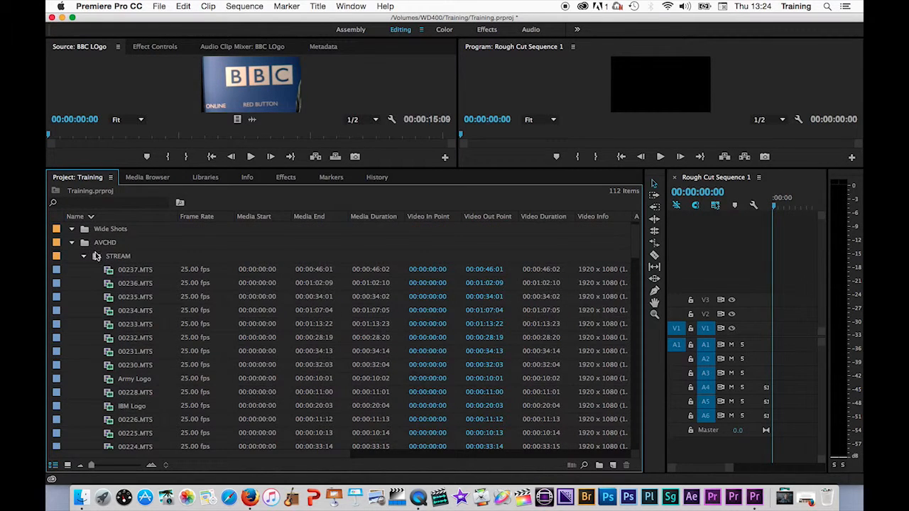
double_click(118, 255)
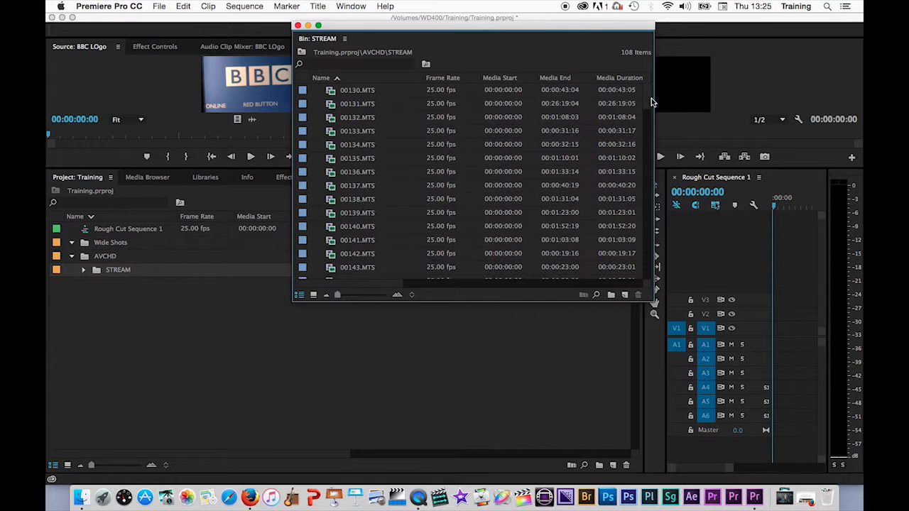
- Scroll the Project panel and bring up the context menu for adding another bin
scroll(down, 3)
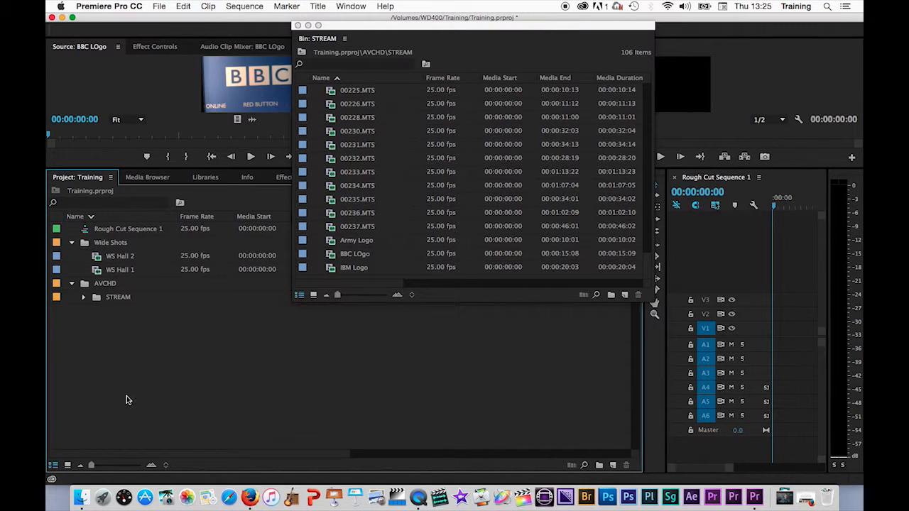
right_click(127, 399)
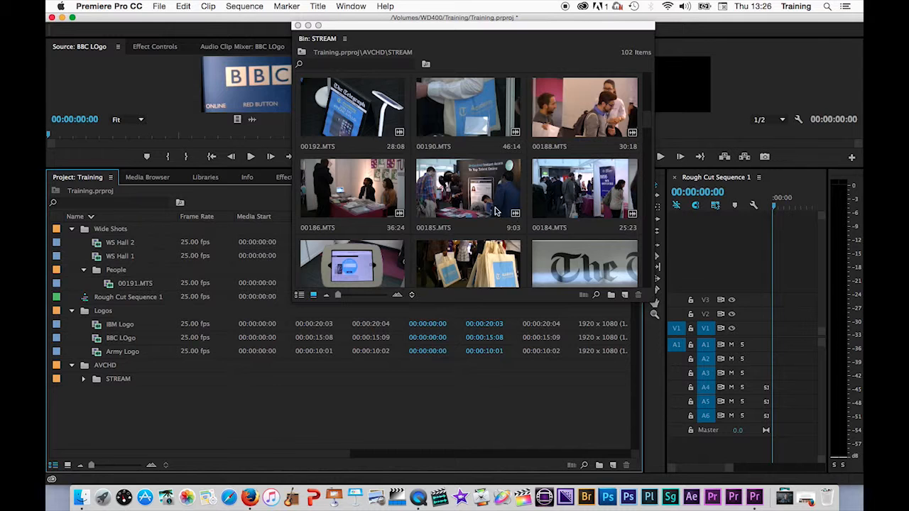
- Scroll the Project panel and collapse the Close Ups bin
scroll(down, 3)
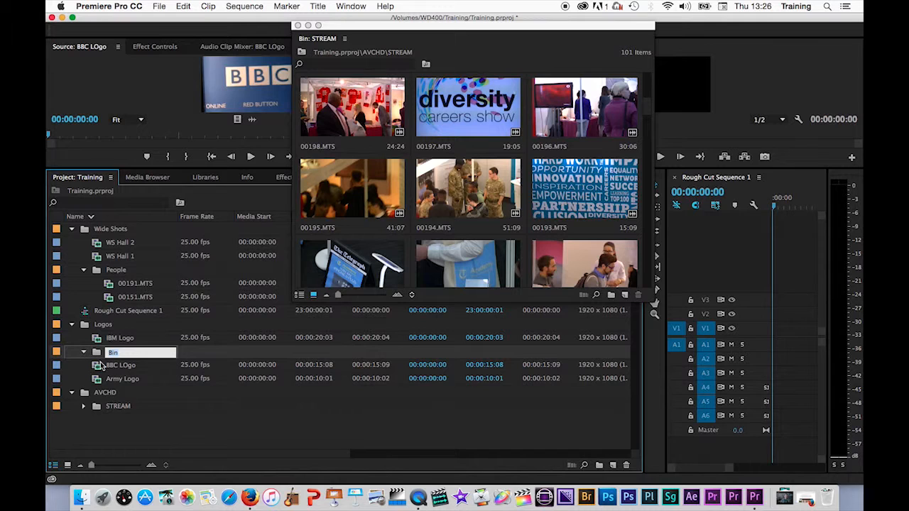
mouse_move(122, 378)
text(Close Ups)
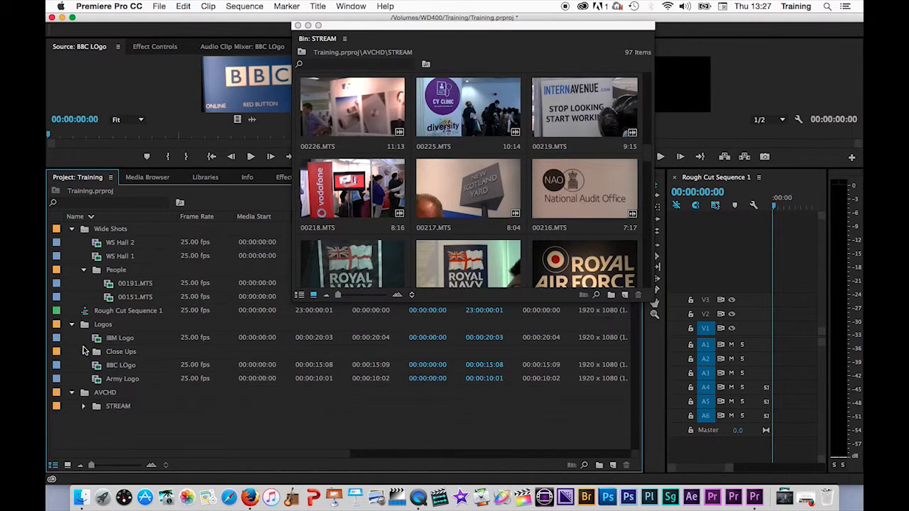
click(71, 228)
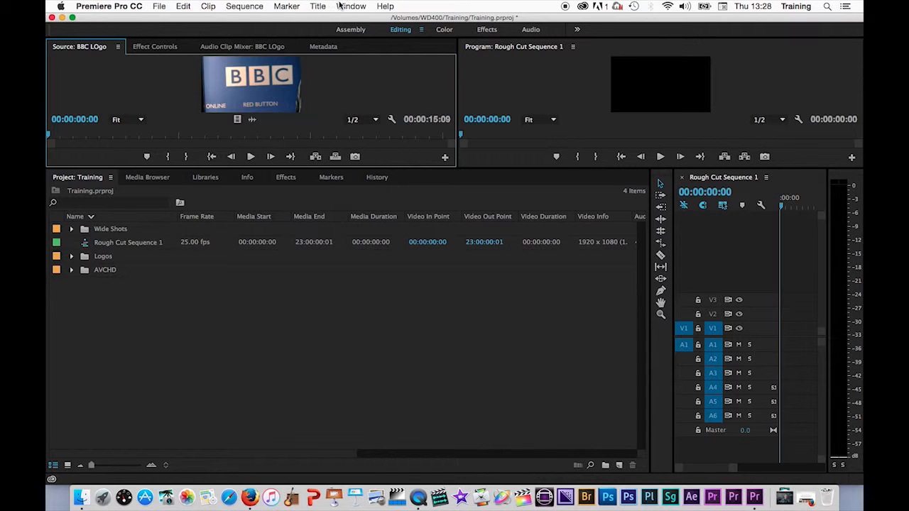
- Switch to the Editing workspace and reset it to its saved layout
click(351, 6)
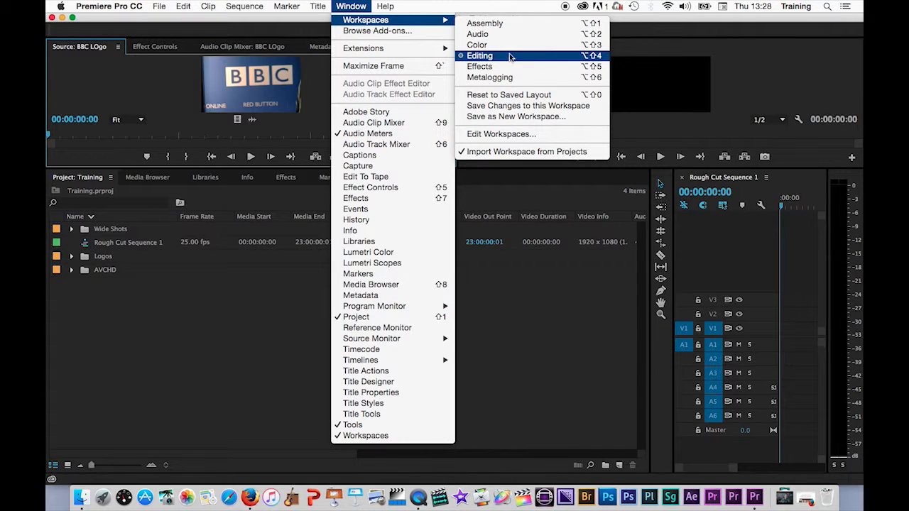
click(479, 55)
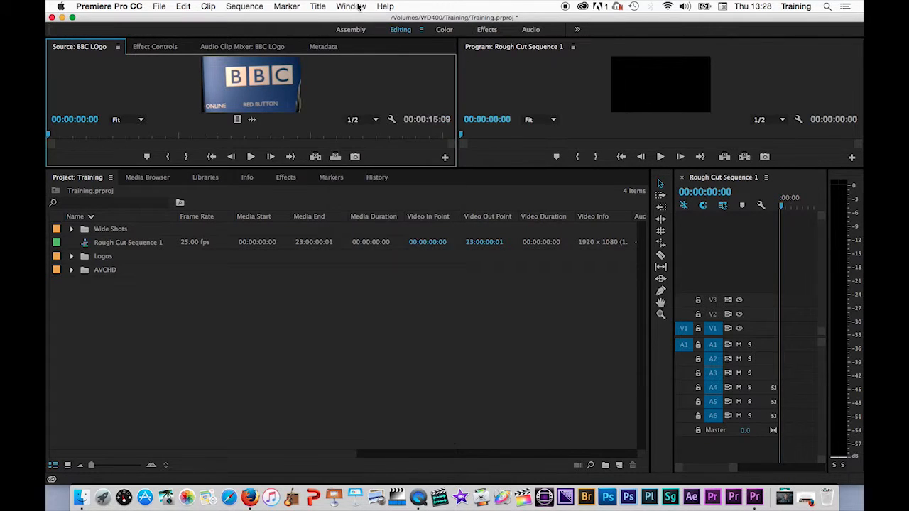
click(350, 5)
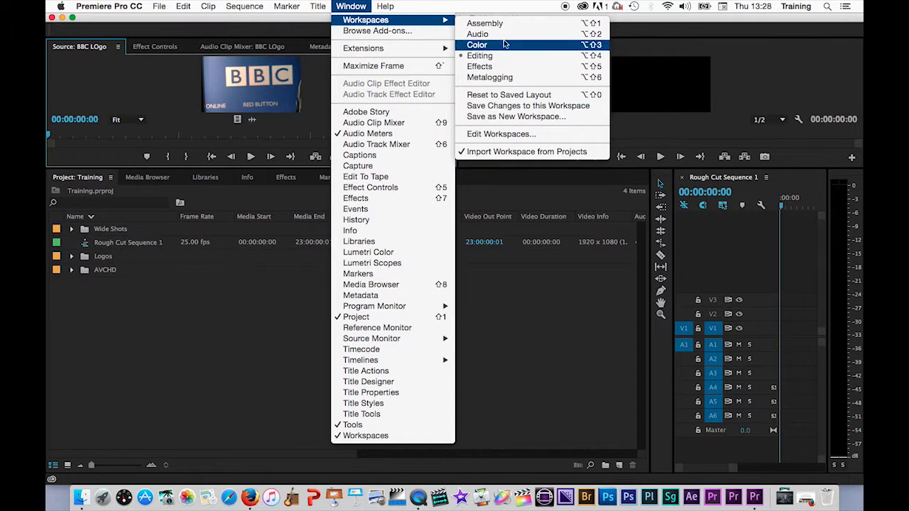
mouse_move(509, 94)
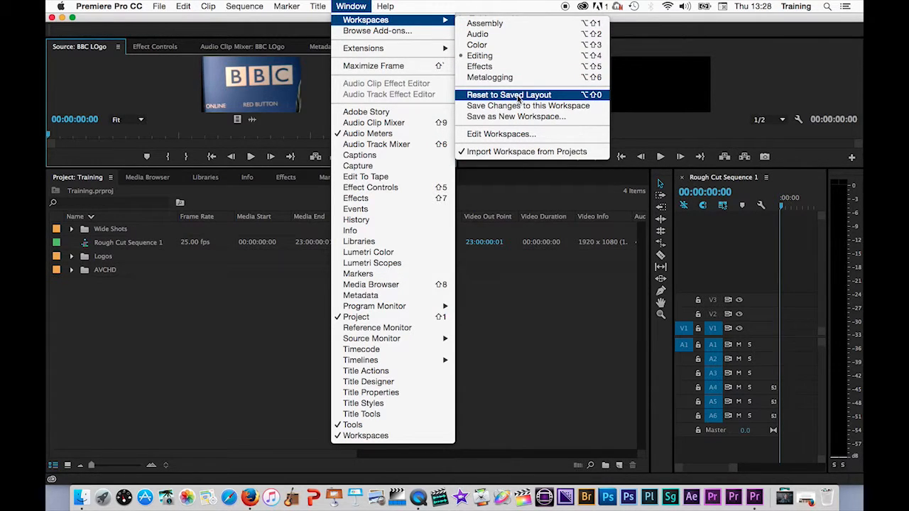
click(508, 95)
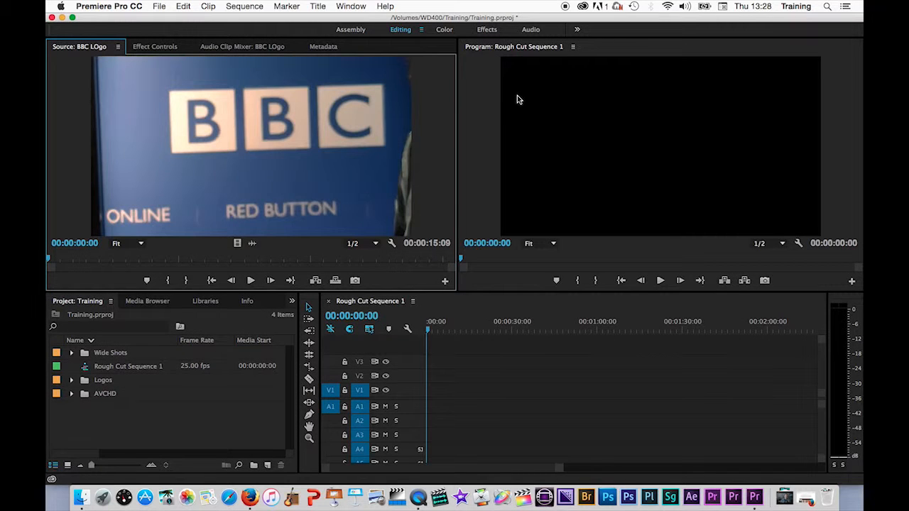